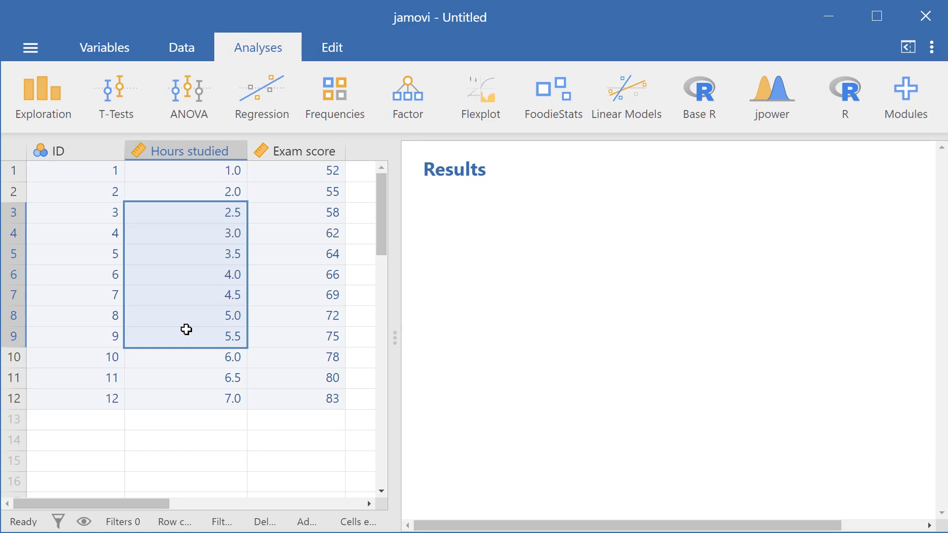
# Select the Exam score values in the data sheet before choosing an analysis.
pyautogui.click(284, 352)
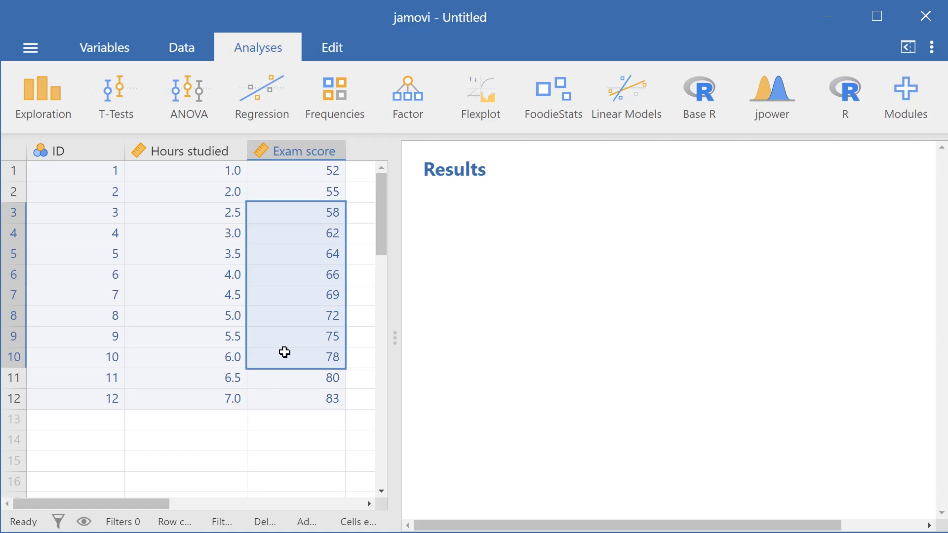
pyautogui.moveTo(287, 330)
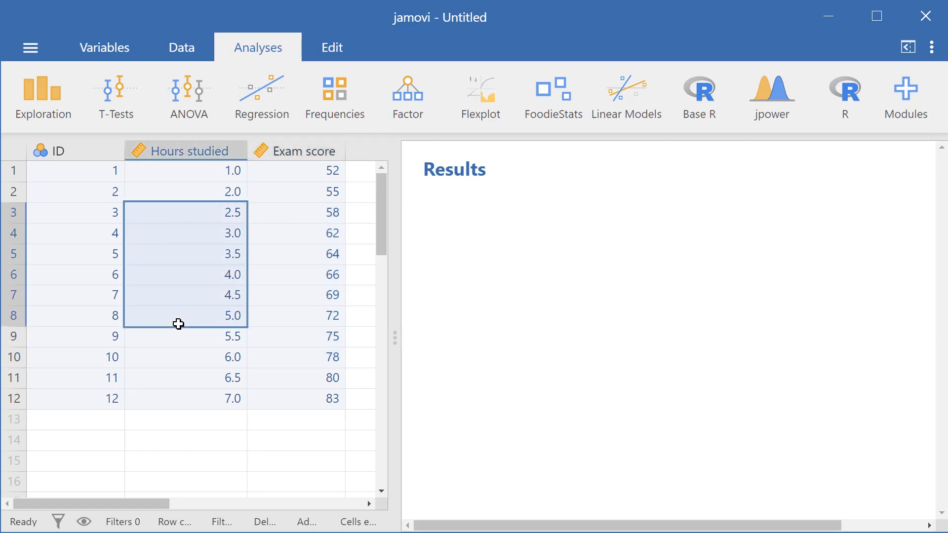
pyautogui.click(292, 322)
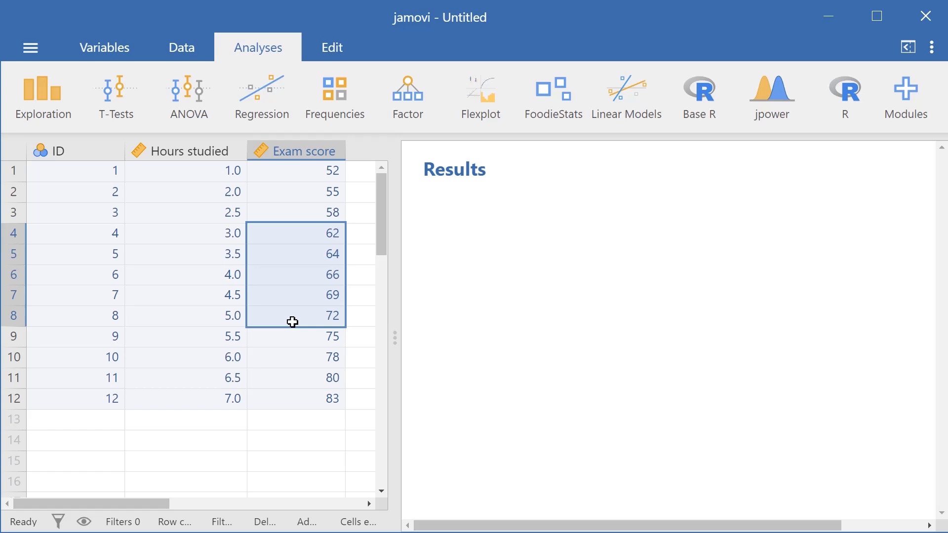
pyautogui.moveTo(295, 311)
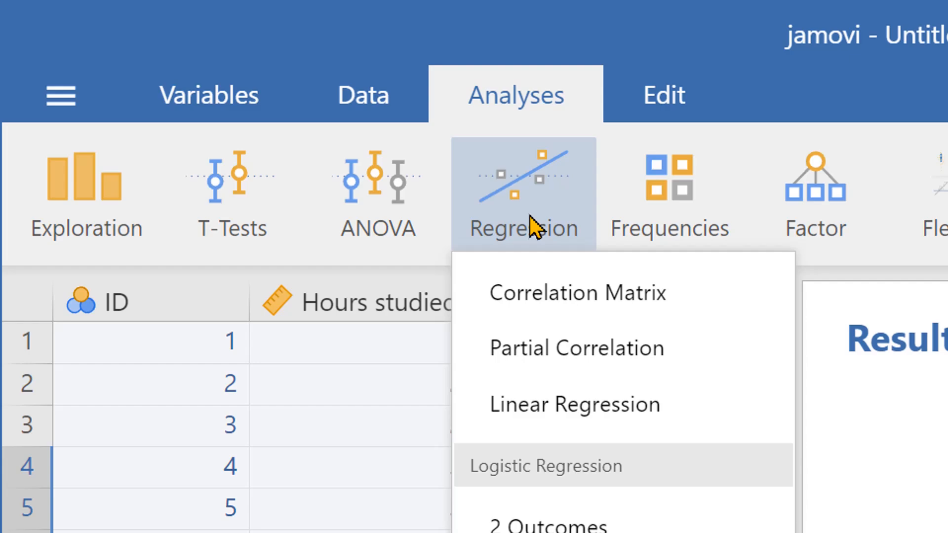
pyautogui.moveTo(574, 405)
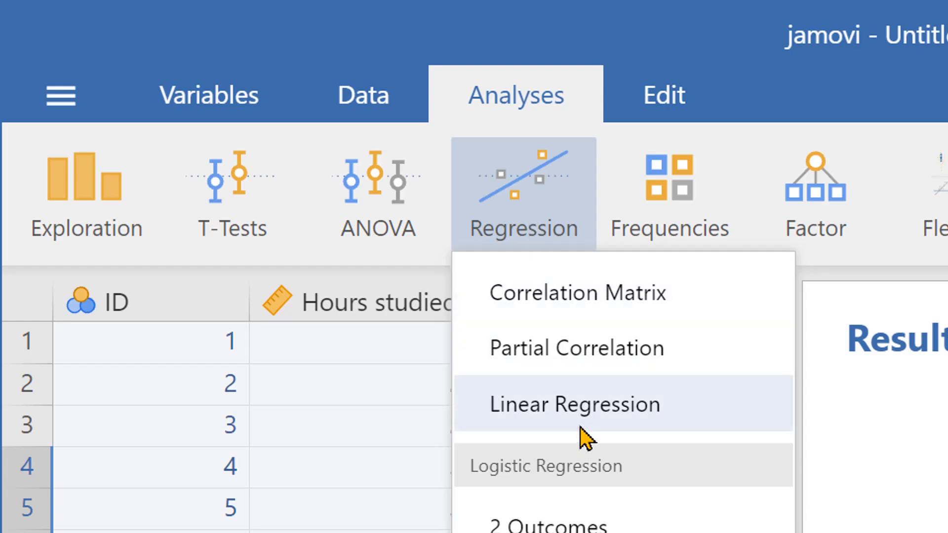
# Run a linear regression with Hours studied as covariate and Exam score as dependent variable.
pyautogui.click(574, 405)
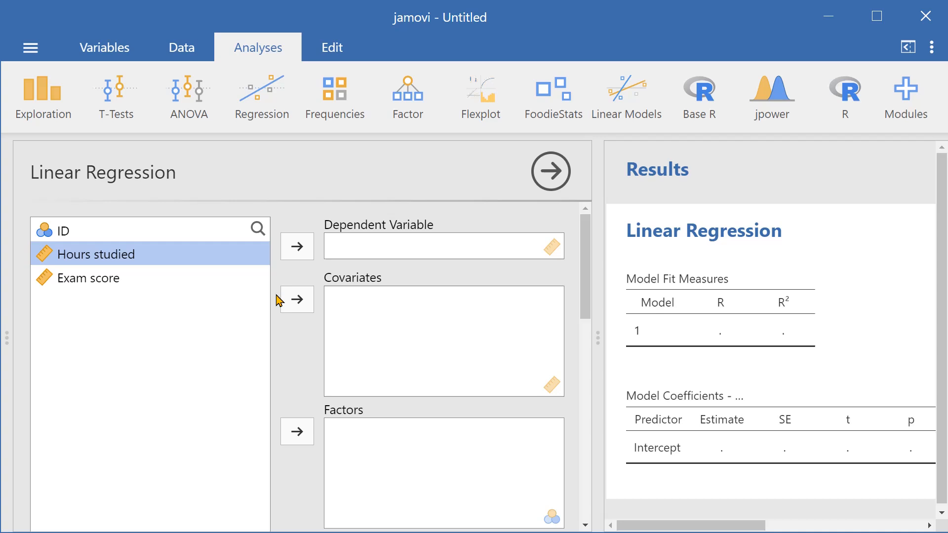
pyautogui.click(296, 299)
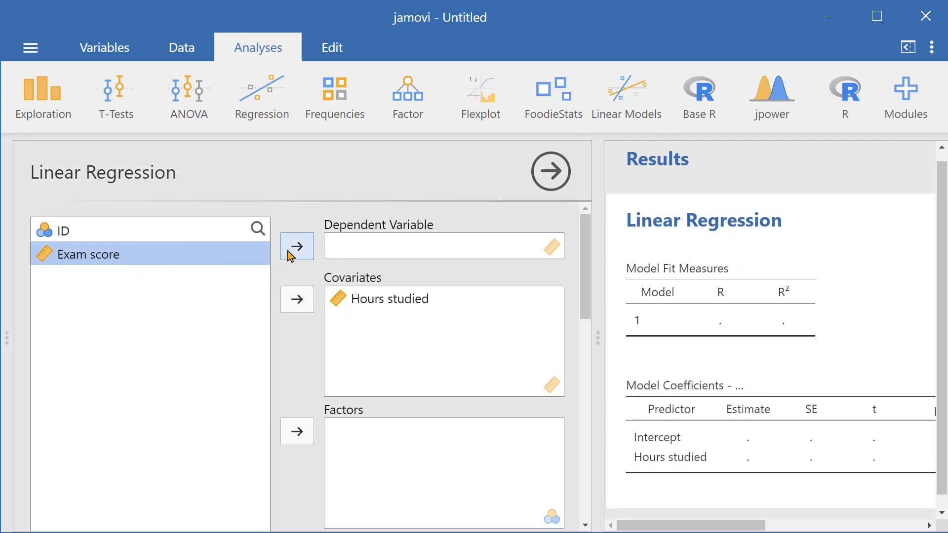
pyautogui.click(297, 245)
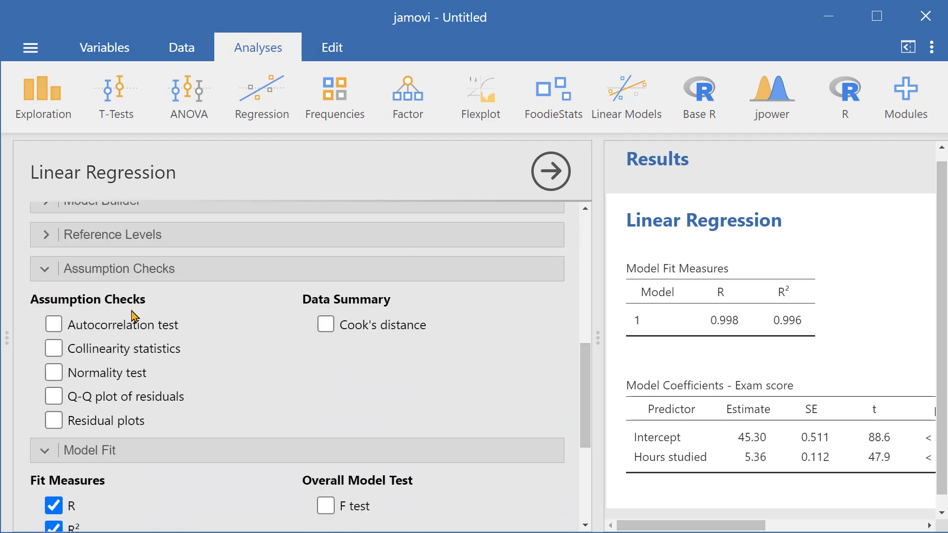
# Tick Normality test, Q-Q plot of residuals and Residual plots under Assumption Checks.
pyautogui.click(53, 372)
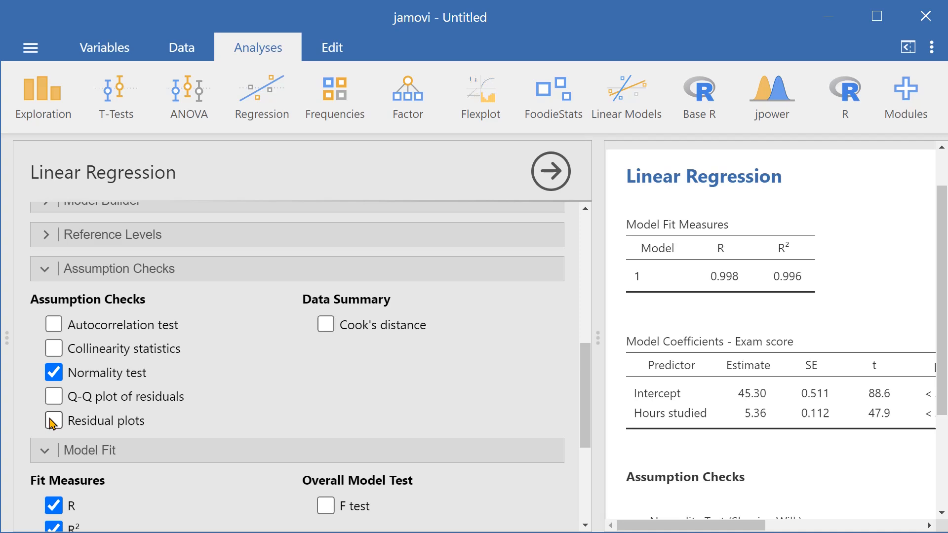
pyautogui.click(53, 396)
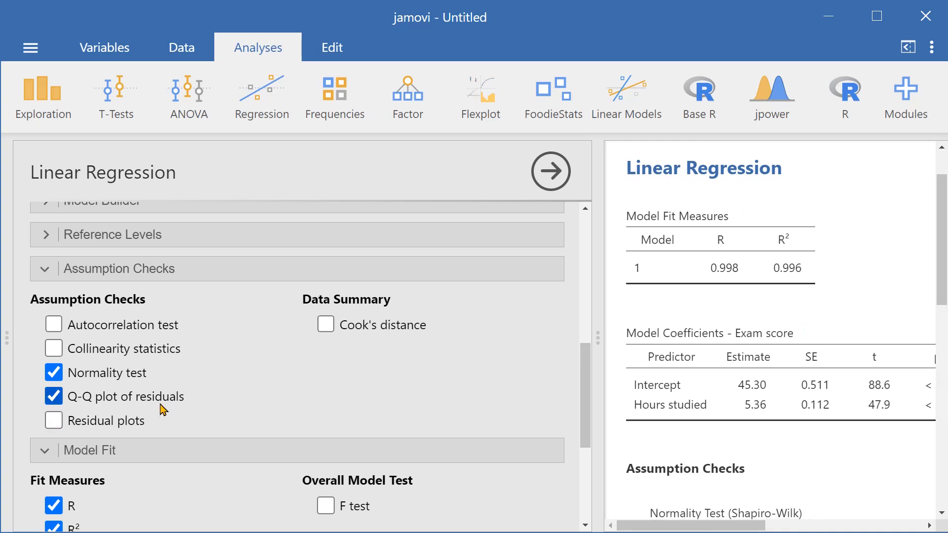
pyautogui.click(54, 420)
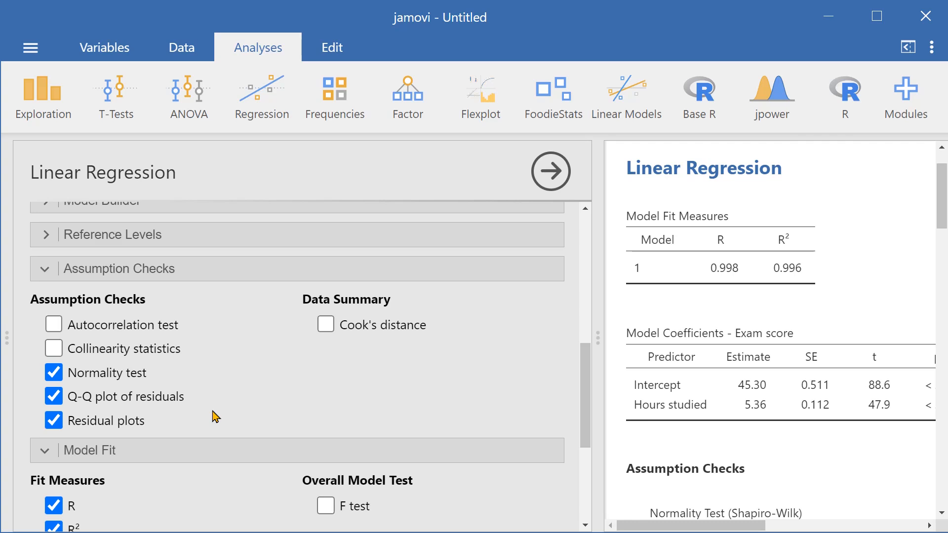
pyautogui.moveTo(570, 395)
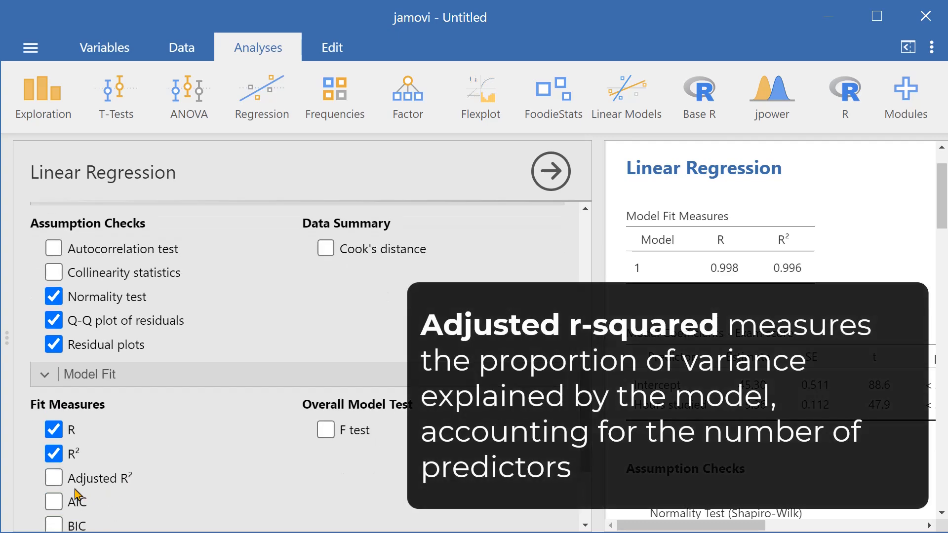
pyautogui.moveTo(182, 496)
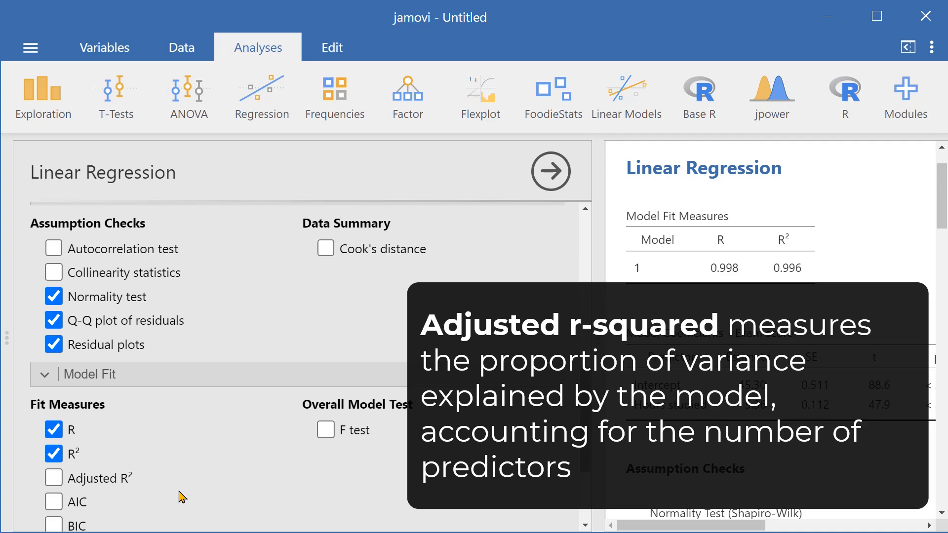
pyautogui.moveTo(167, 469)
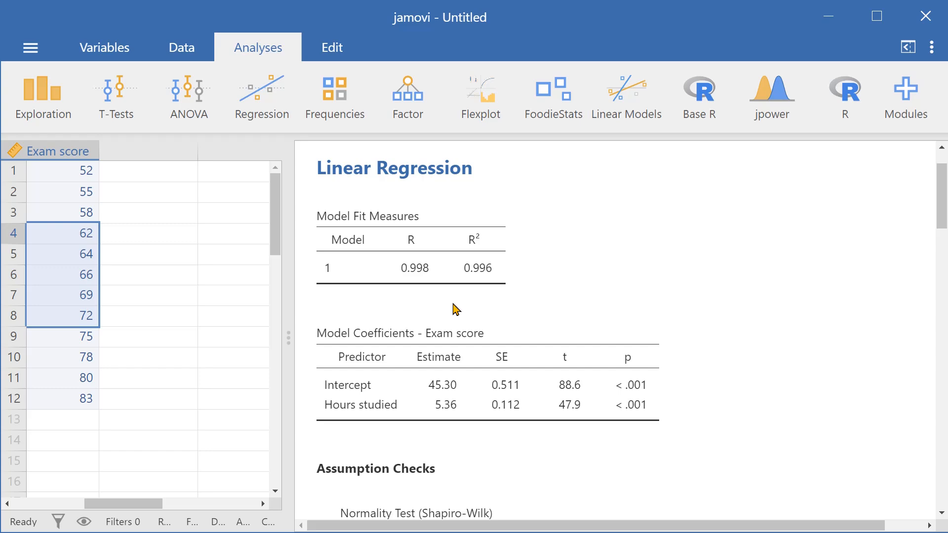
pyautogui.moveTo(479, 286)
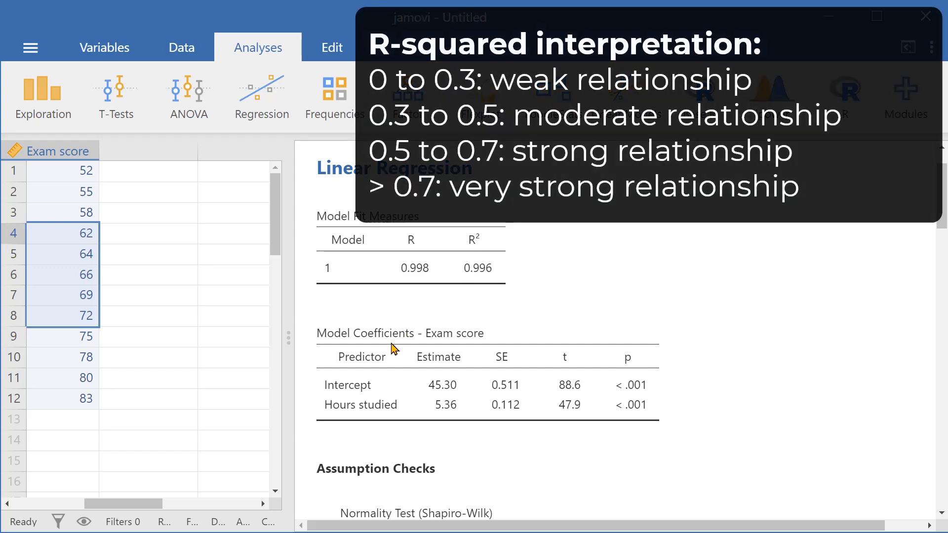
pyautogui.moveTo(386, 430)
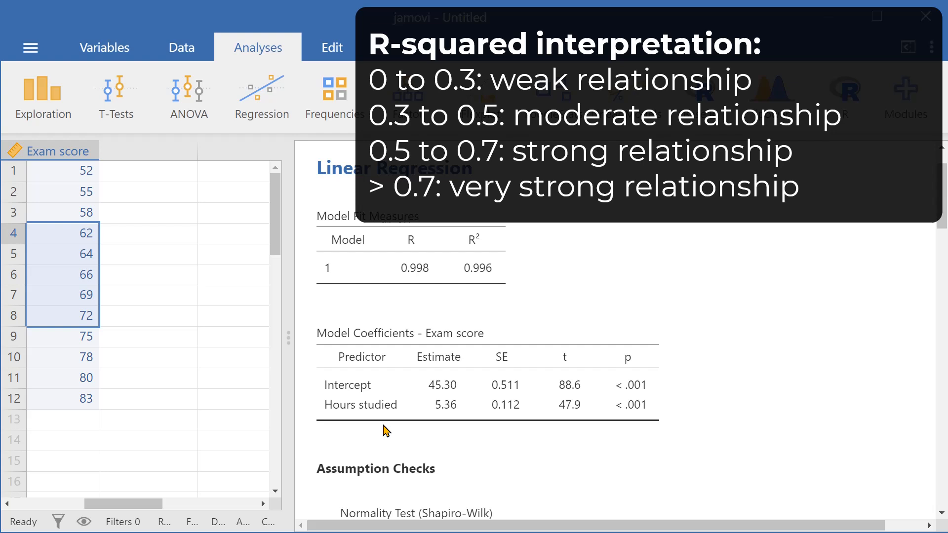
pyautogui.moveTo(406, 427)
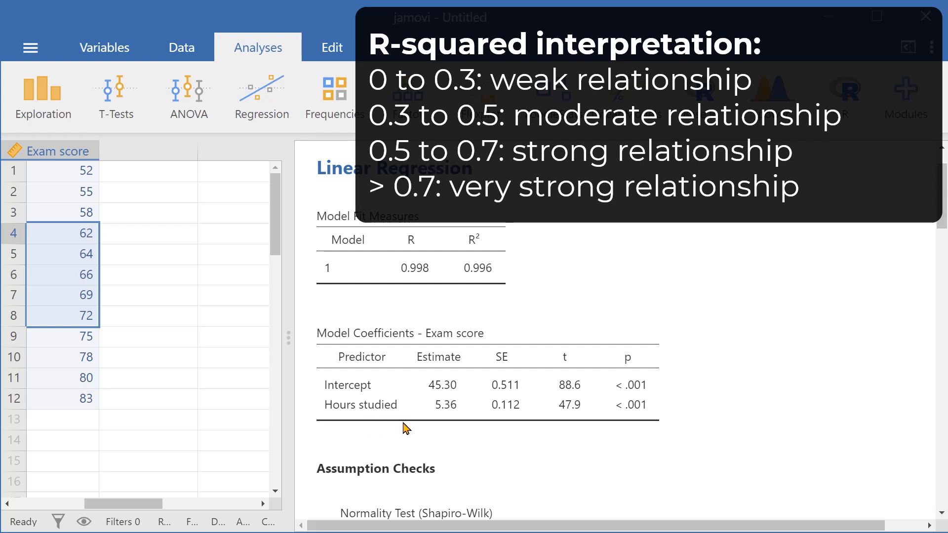
pyautogui.moveTo(473, 311)
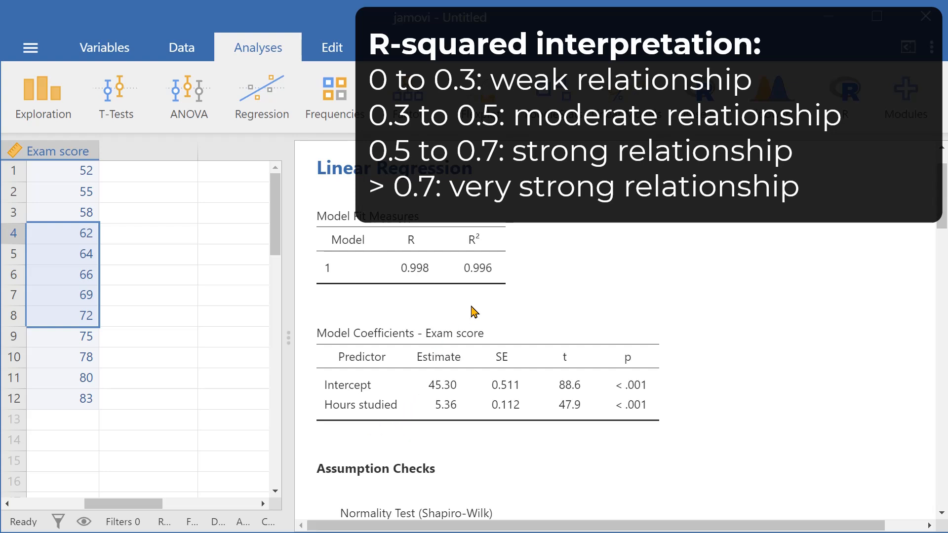
pyautogui.moveTo(503, 293)
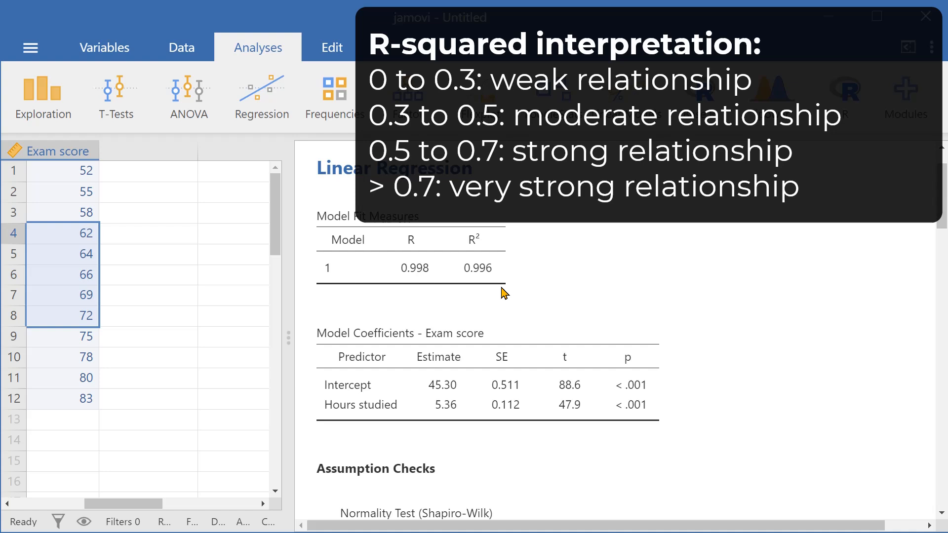
pyautogui.moveTo(501, 310)
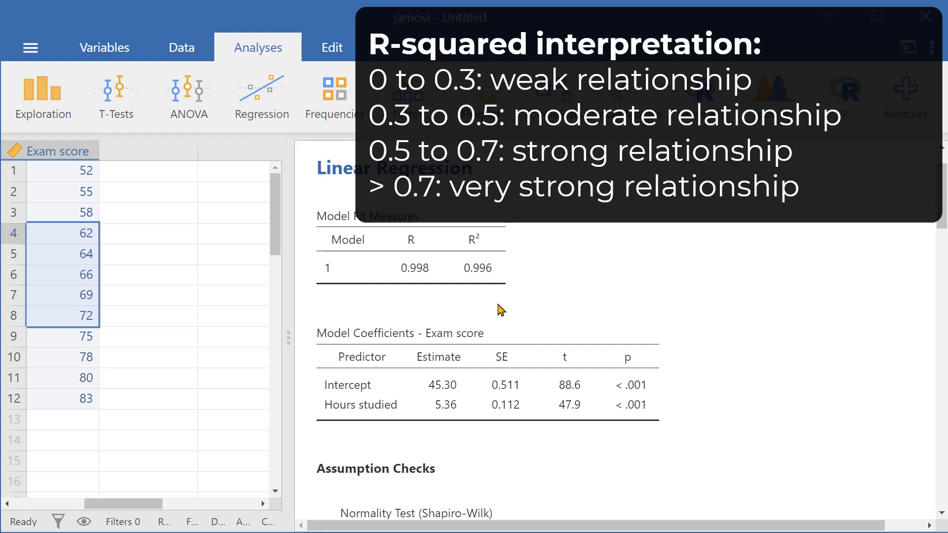
pyautogui.moveTo(505, 310)
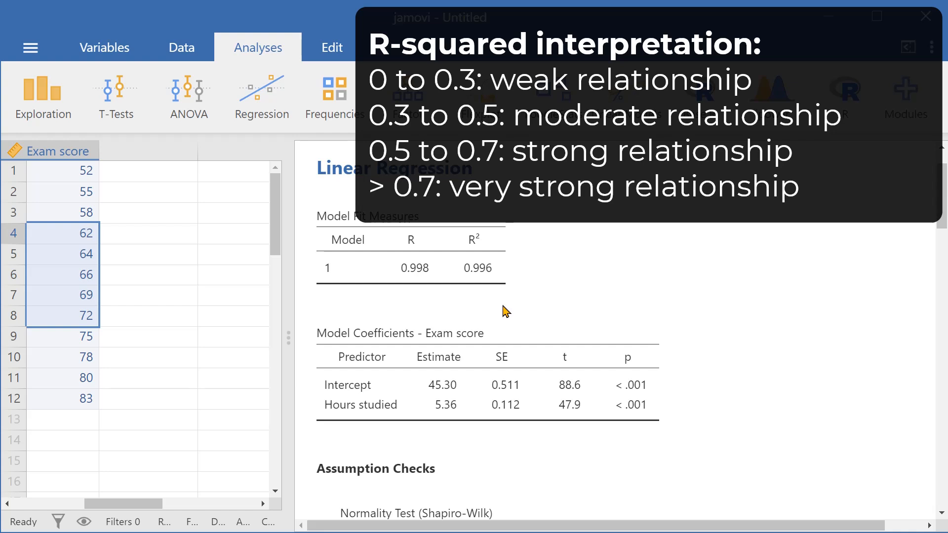
pyautogui.moveTo(647, 312)
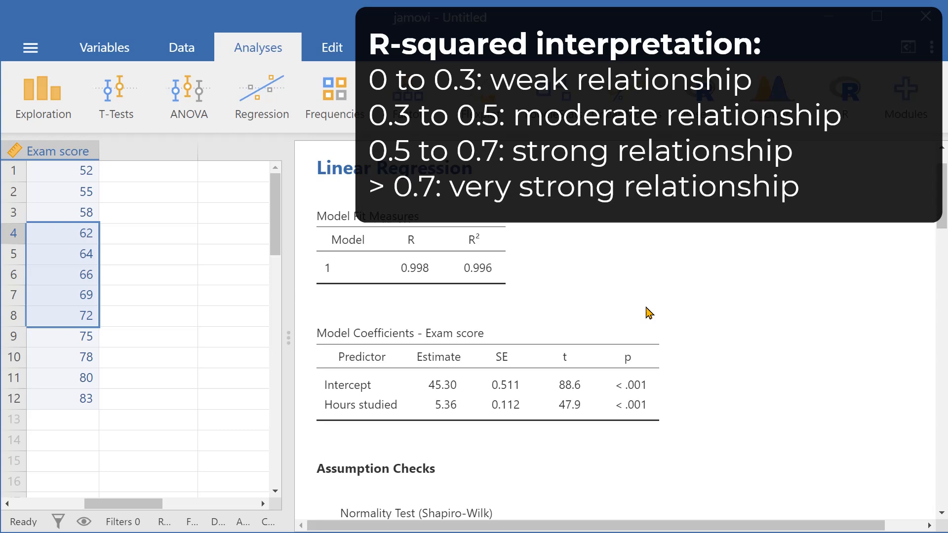
# Scroll the results to the Model Coefficients table and the Shapiro-Wilk test (0.973).
pyautogui.scroll(-3)
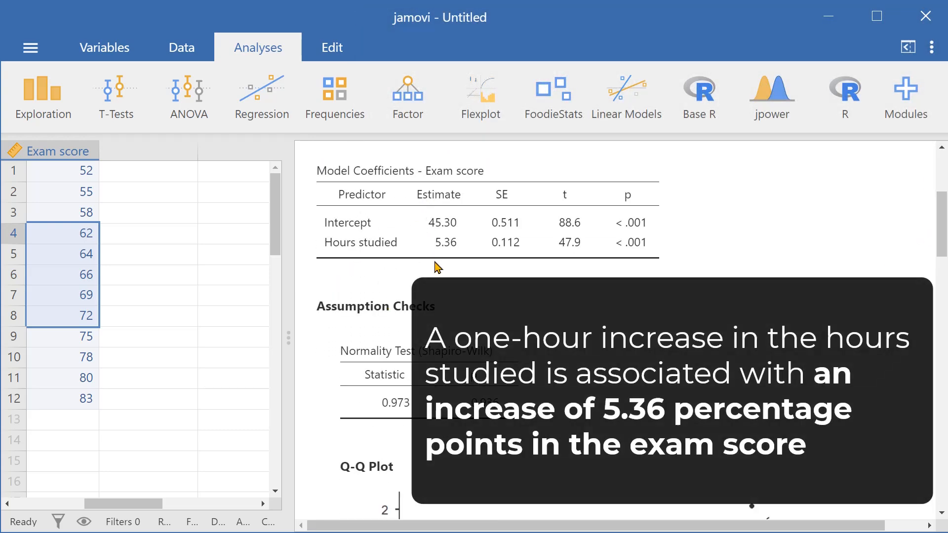
pyautogui.moveTo(459, 261)
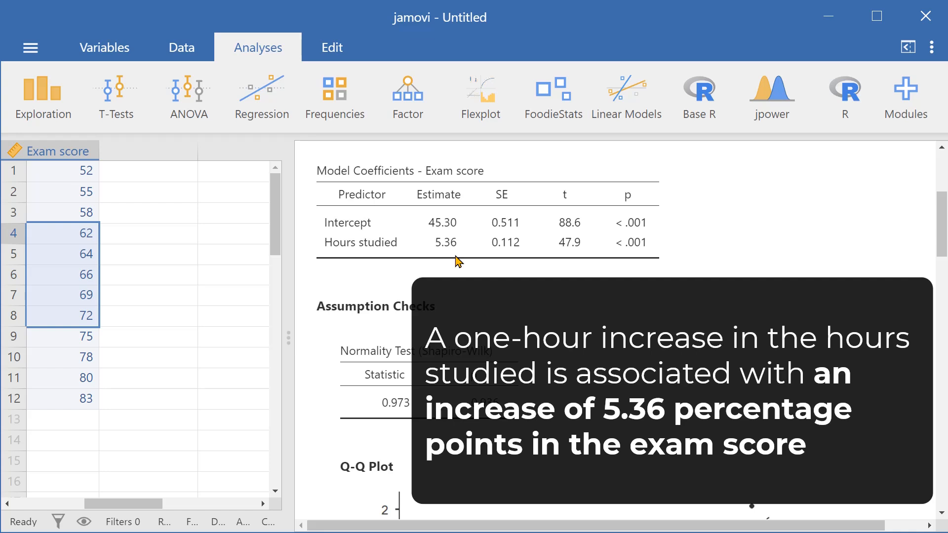
pyautogui.moveTo(392, 260)
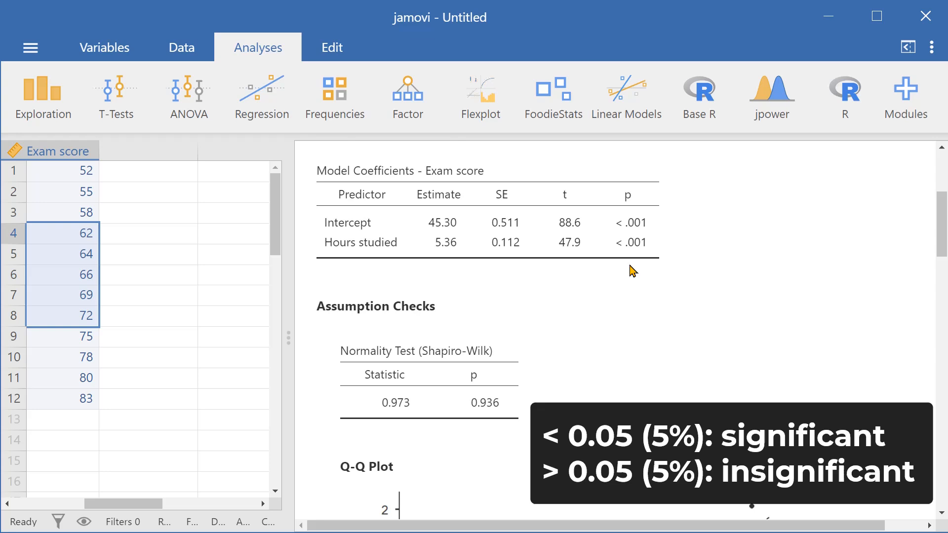
pyautogui.moveTo(630, 261)
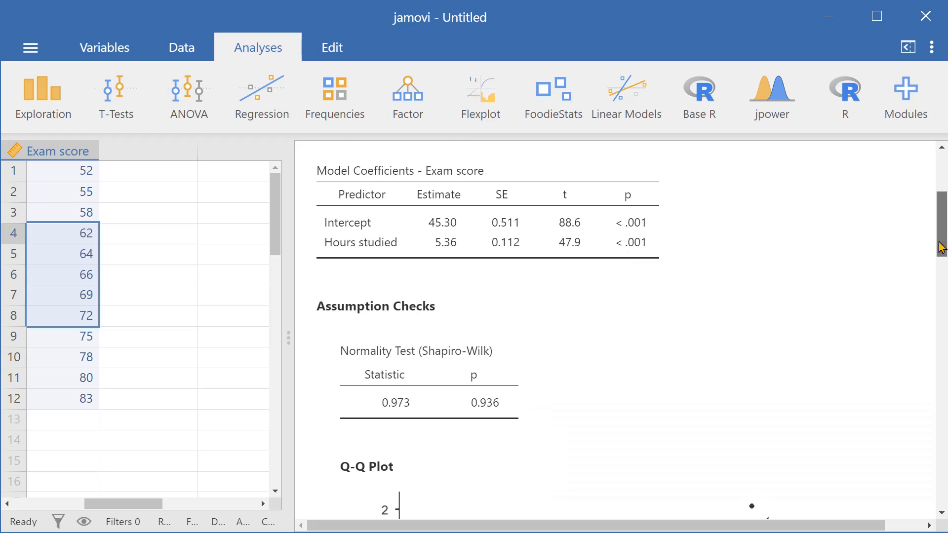
# Scroll down past the Shapiro-Wilk p of 0.936 to show the full Q-Q plot and residuals-versus-fitted plot.
pyautogui.scroll(-3)
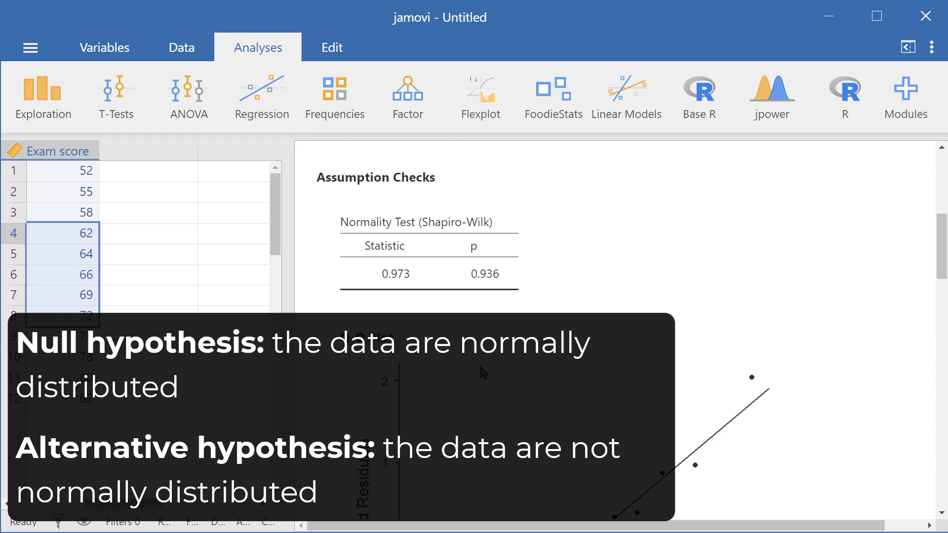
pyautogui.moveTo(472, 326)
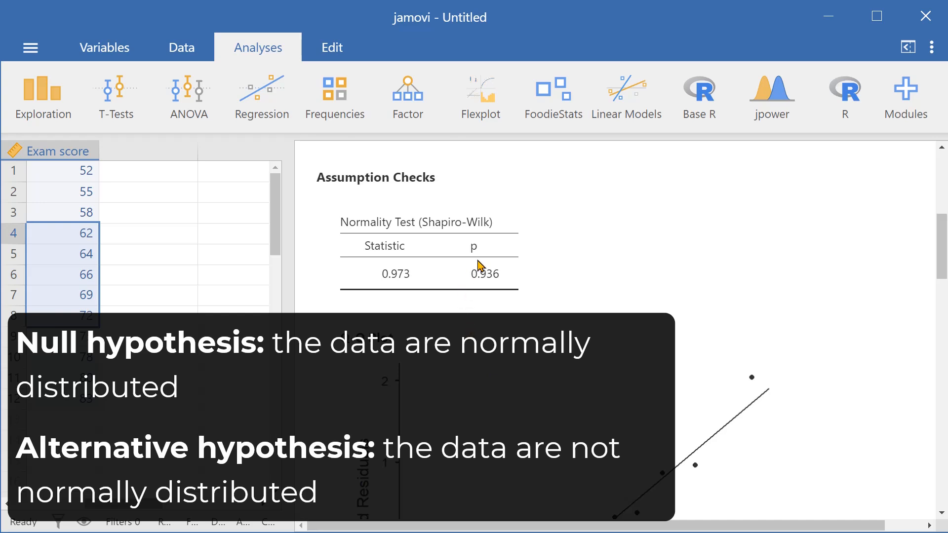
pyautogui.moveTo(413, 235)
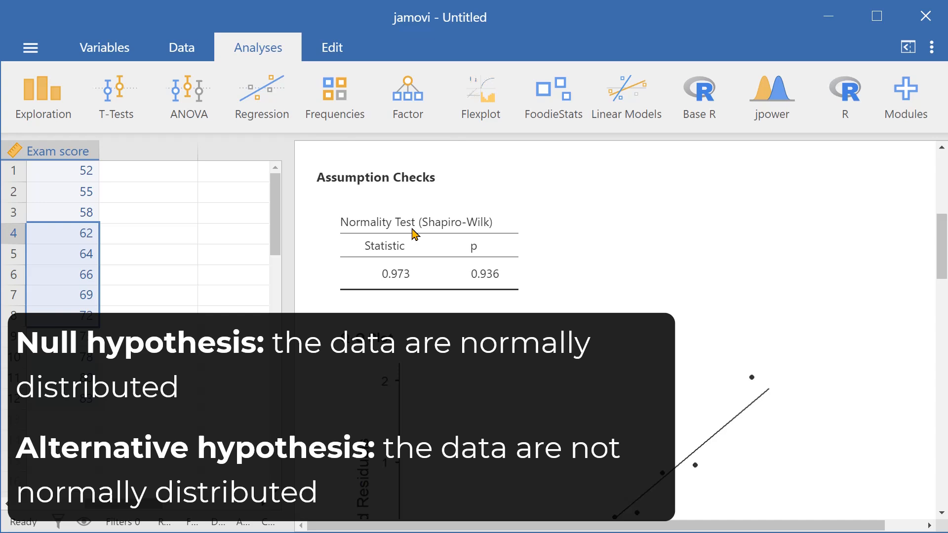
pyautogui.moveTo(487, 285)
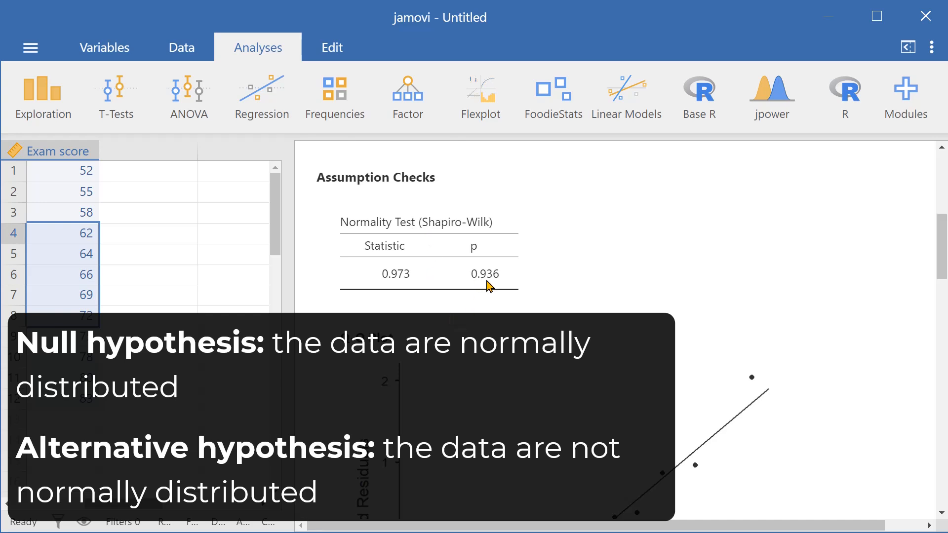
pyautogui.moveTo(499, 289)
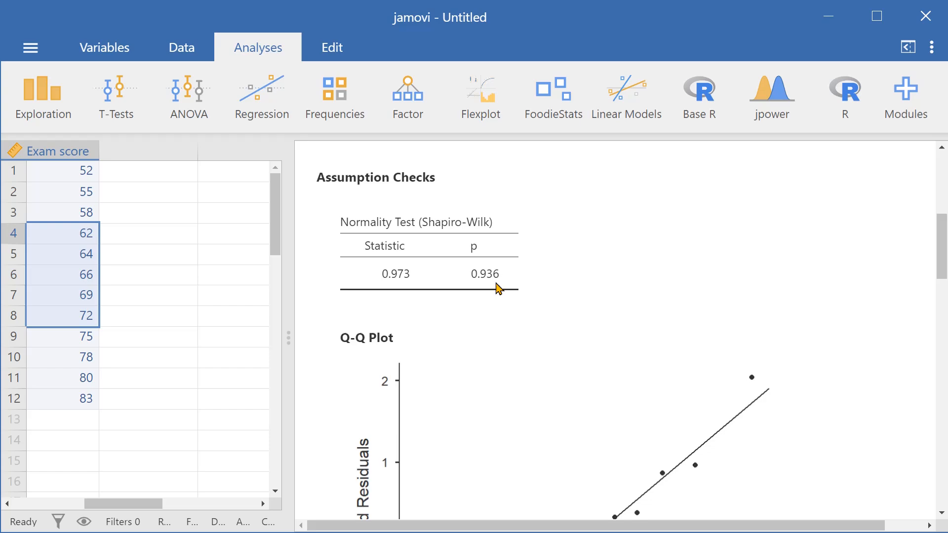
pyautogui.moveTo(546, 294)
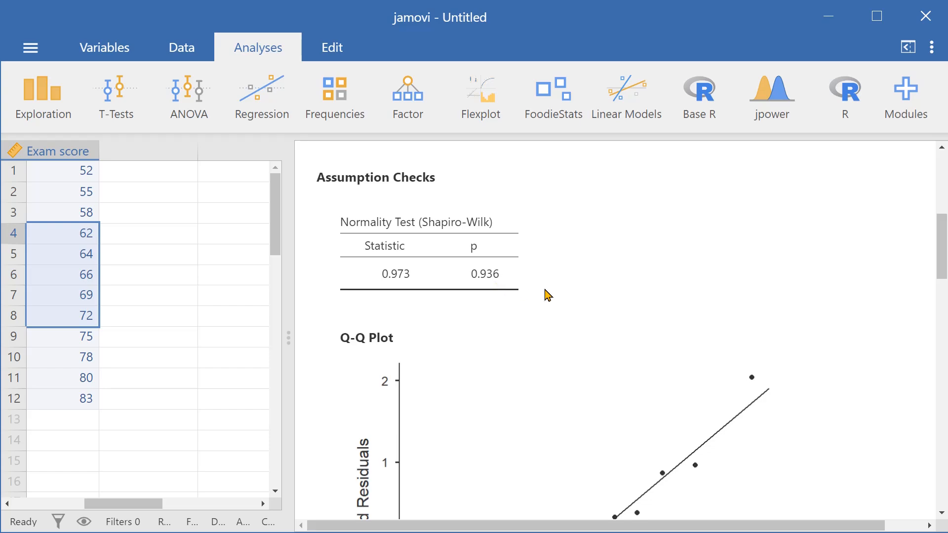
pyautogui.moveTo(555, 298)
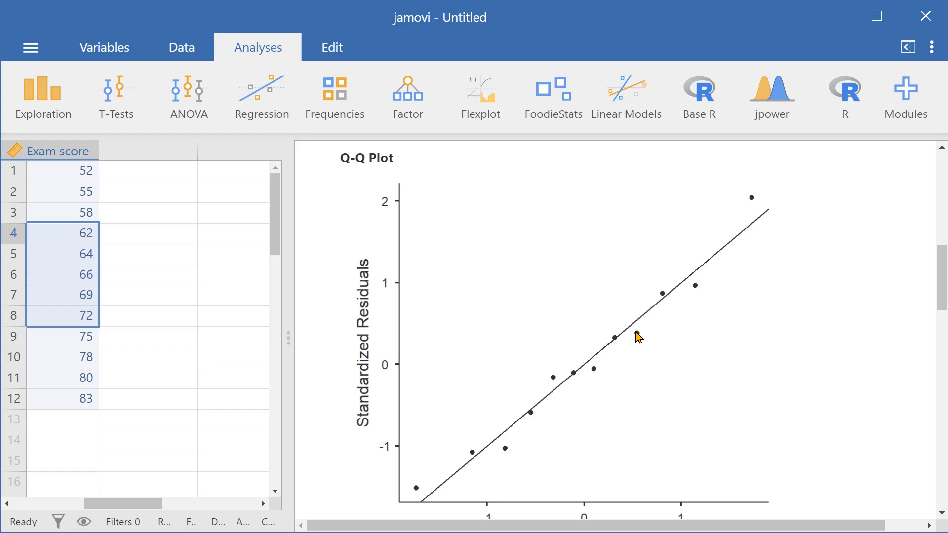
pyautogui.scroll(-3)
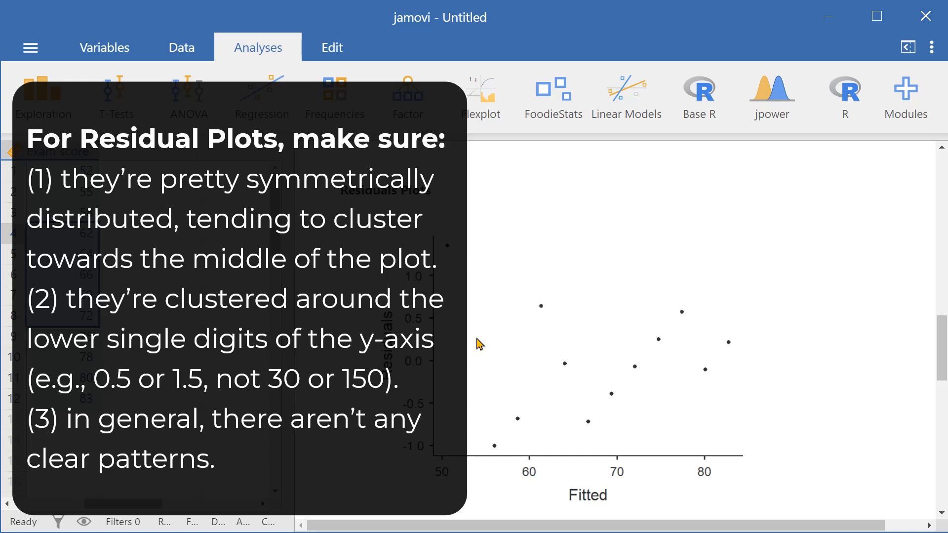
pyautogui.moveTo(605, 370)
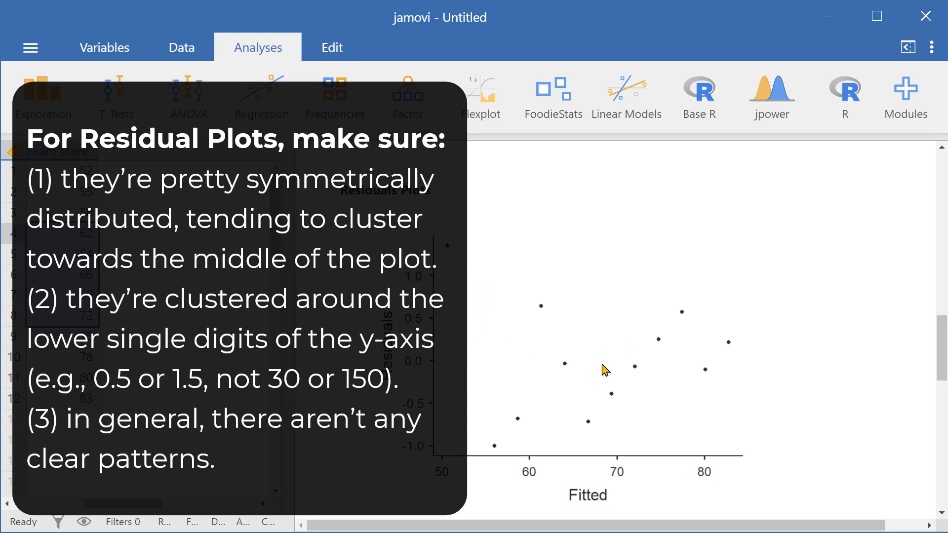
pyautogui.moveTo(686, 362)
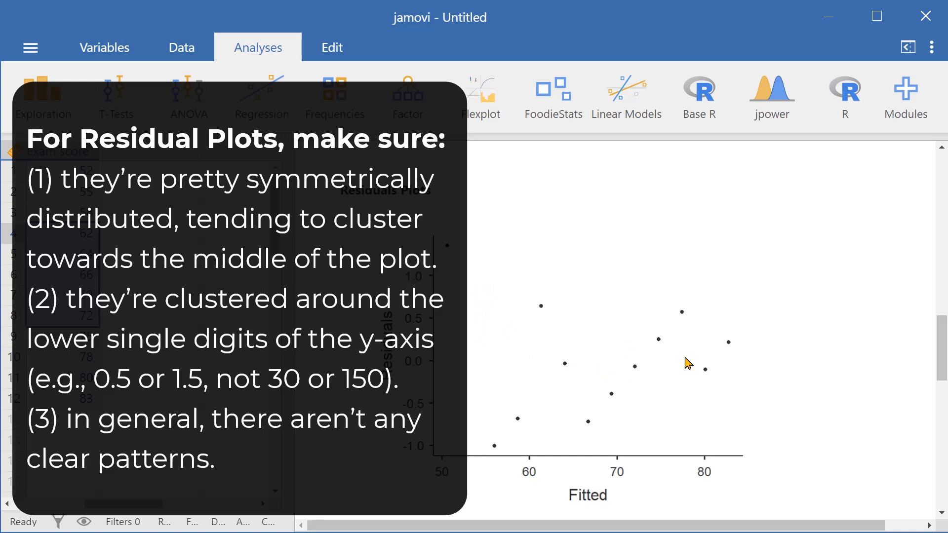
# Scroll through the residuals-versus-fitted and residuals-versus-Hours-studied plots, then back to the Q-Q plot.
pyautogui.scroll(-3)
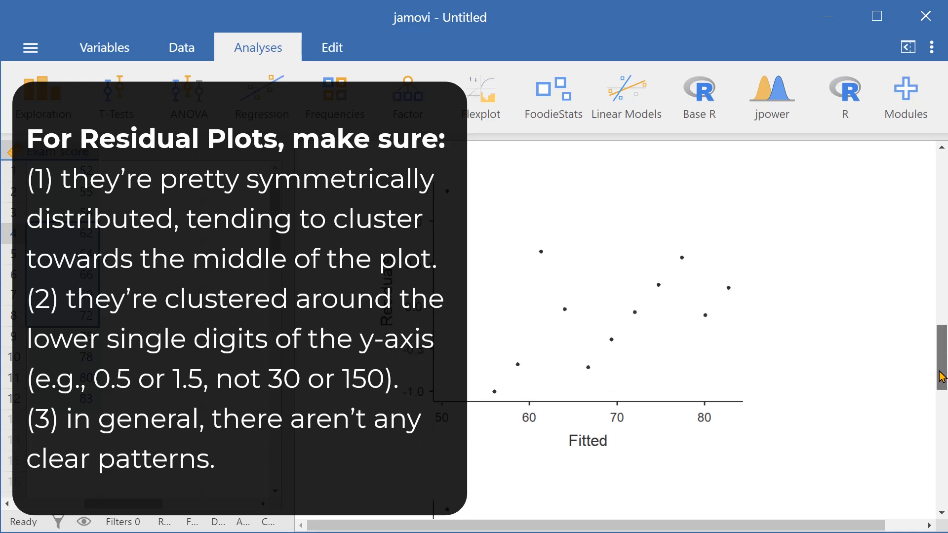
pyautogui.scroll(-3)
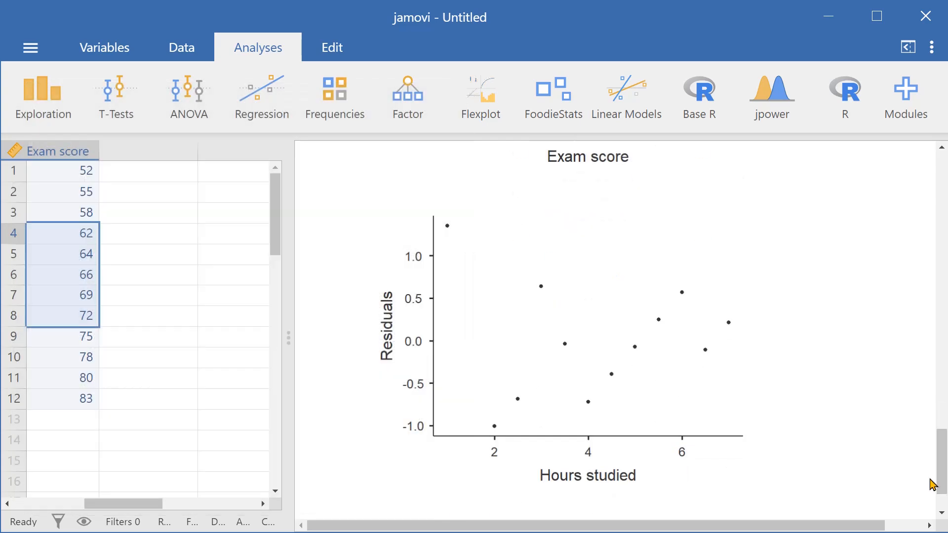
pyautogui.scroll(-3)
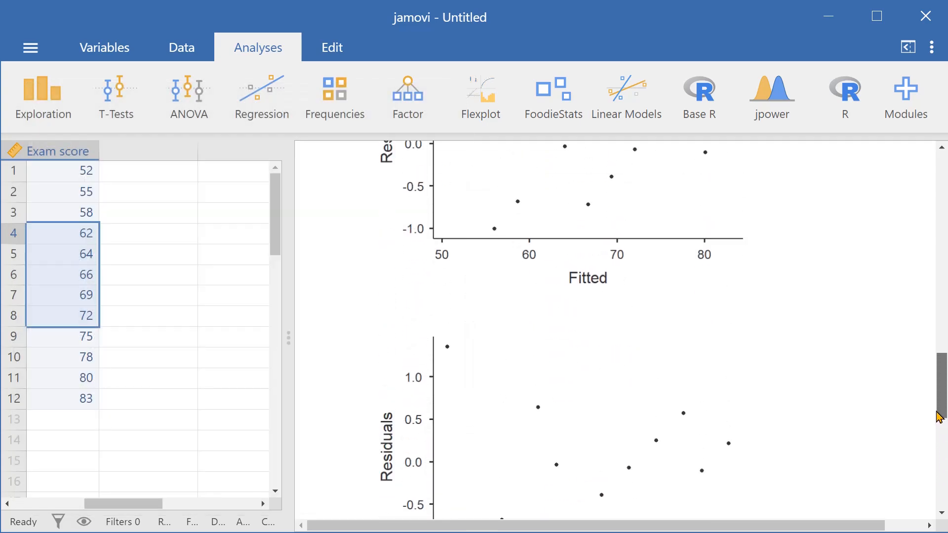
pyautogui.scroll(-3)
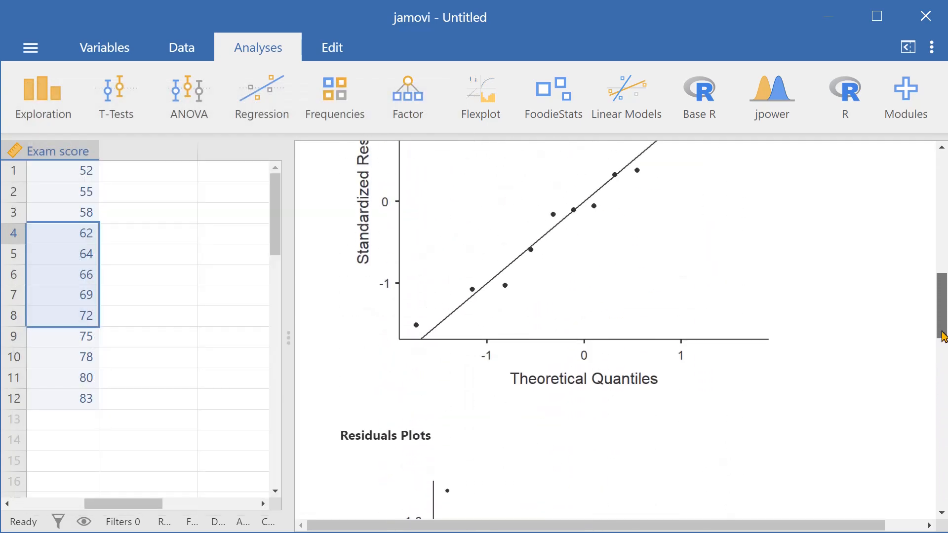